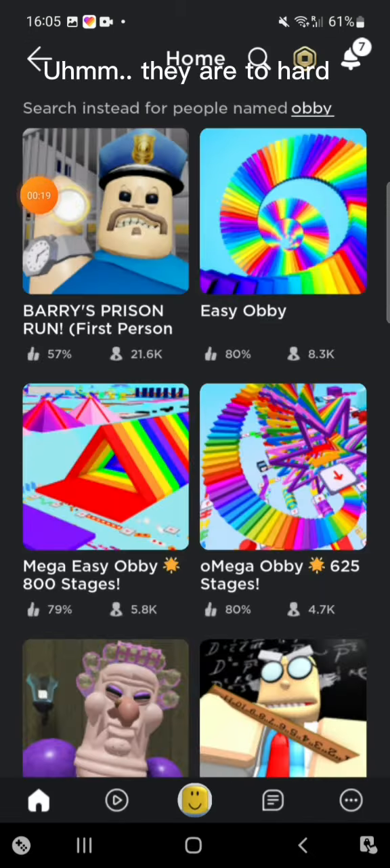
# Step: Browse the Home feed down and across to reach the Tower of Misery tile
pyautogui.scroll(-3)
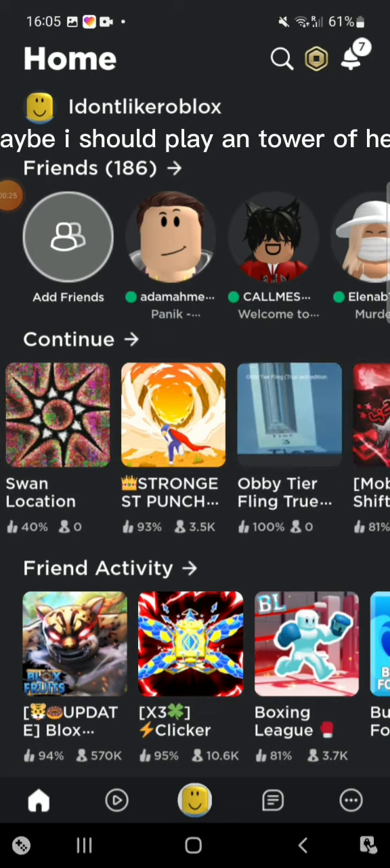
pyautogui.hscroll(-3)
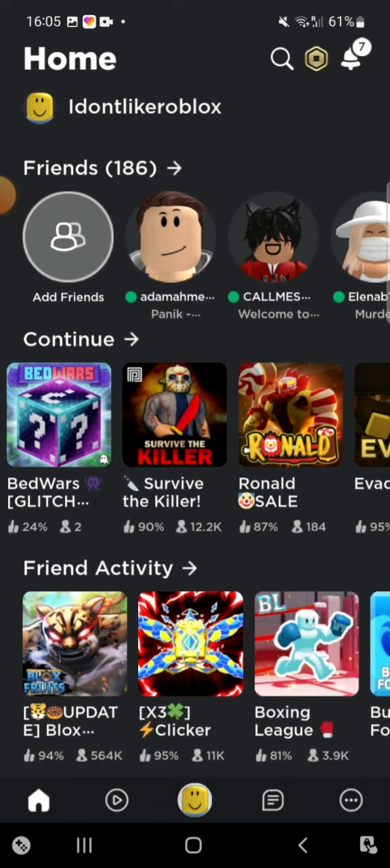
pyautogui.hscroll(-3)
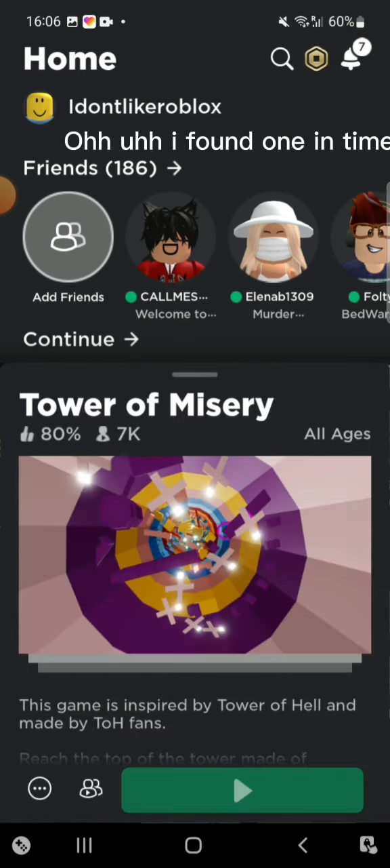
pyautogui.click(243, 790)
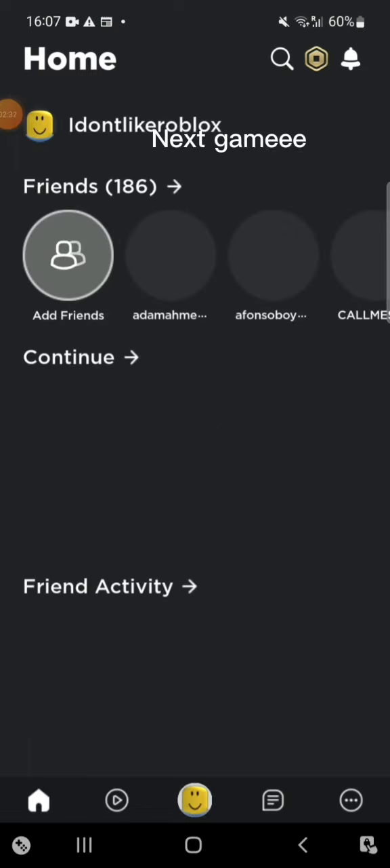
# Step: Search for 'tower of h' and run the search to list tower games
pyautogui.click(282, 58)
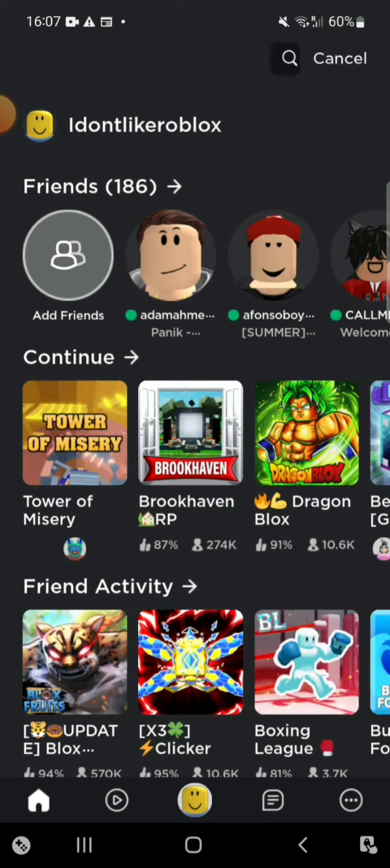
pyautogui.write('tower of h')
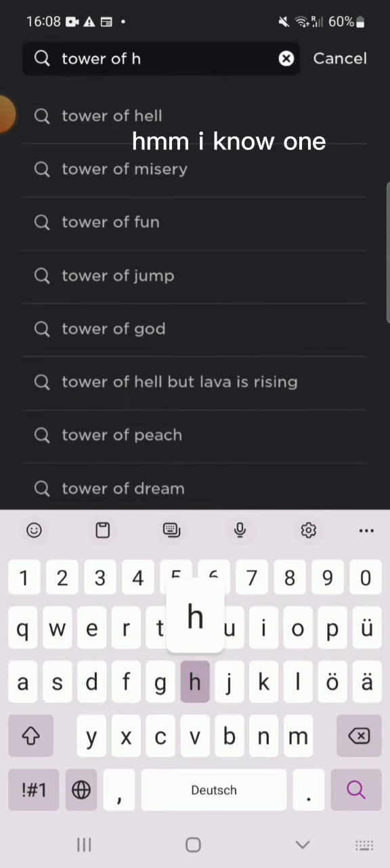
pyautogui.click(118, 275)
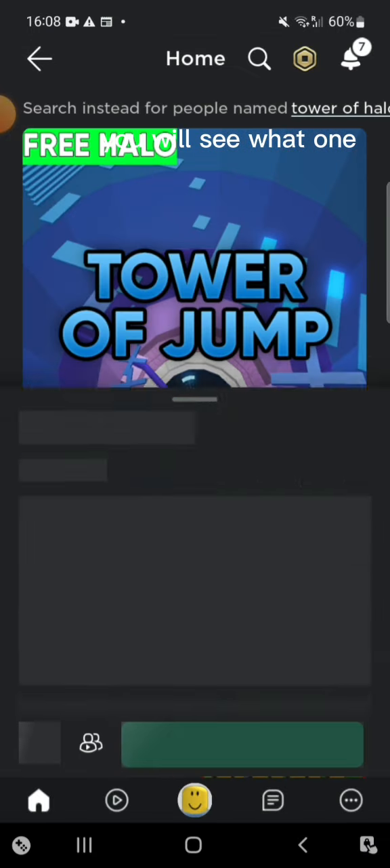